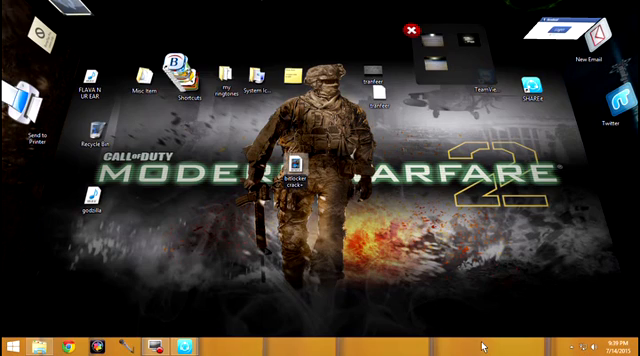
pyautogui.moveTo(362, 143)
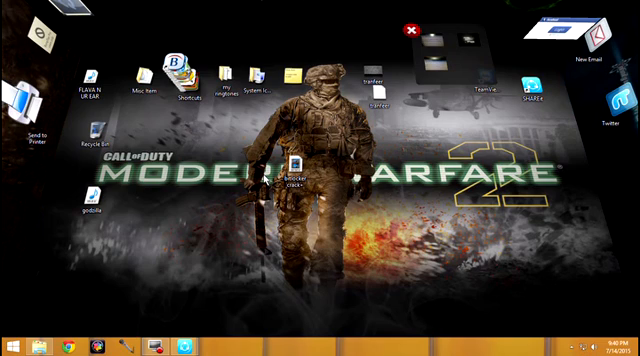
pyautogui.moveTo(423, 143)
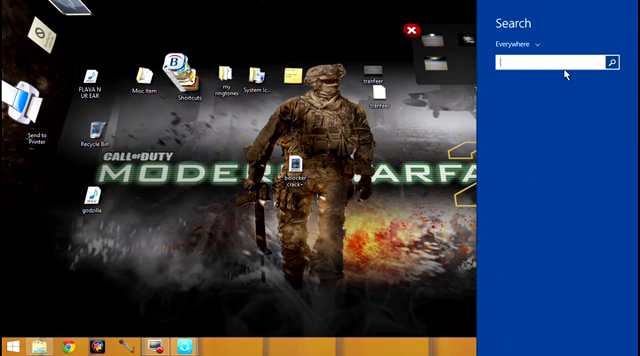
# Search 'bitlocker' and pick the 'bitlocker recovery key' suggestion.
pyautogui.write('bitlocker')
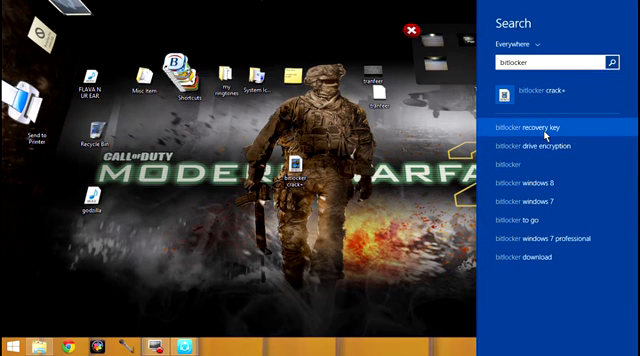
pyautogui.click(532, 127)
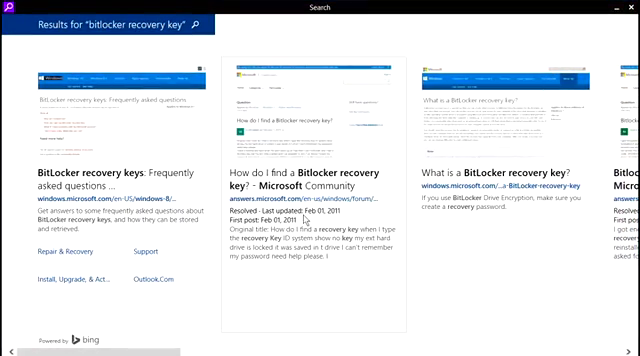
# Scroll sideways through the Bing results for 'bitlocker recovery key'.
pyautogui.hscroll(3)
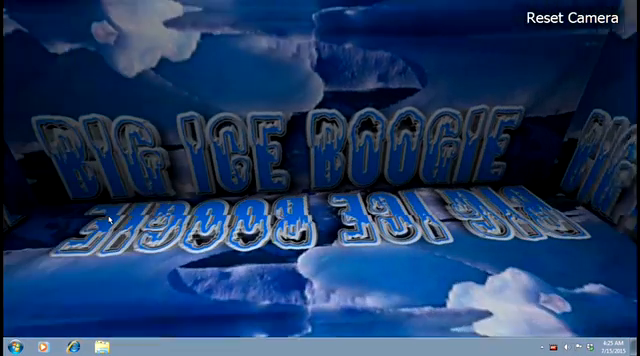
# Reset the tilted desktop view, open the Start menu, and type 'b' in search.
pyautogui.click(567, 18)
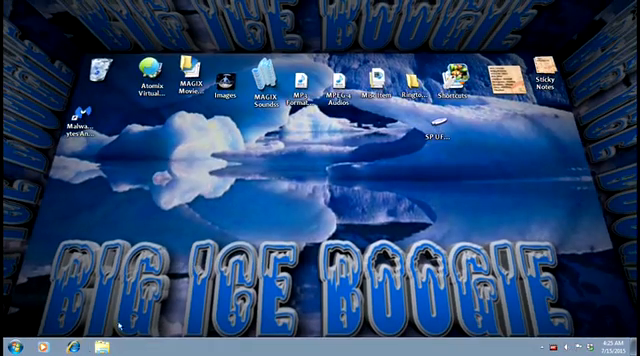
pyautogui.click(14, 345)
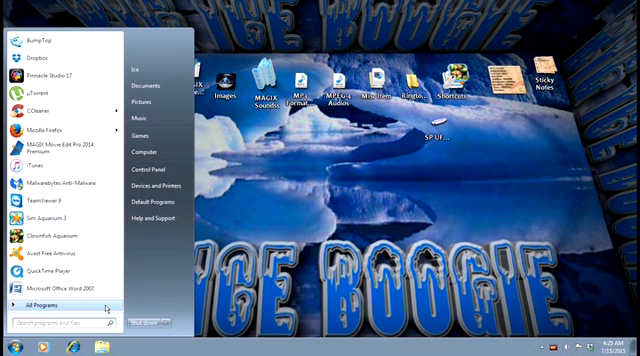
pyautogui.write('b')
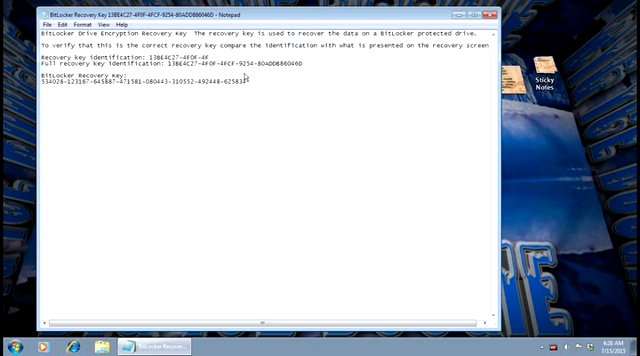
pyautogui.moveTo(232, 96)
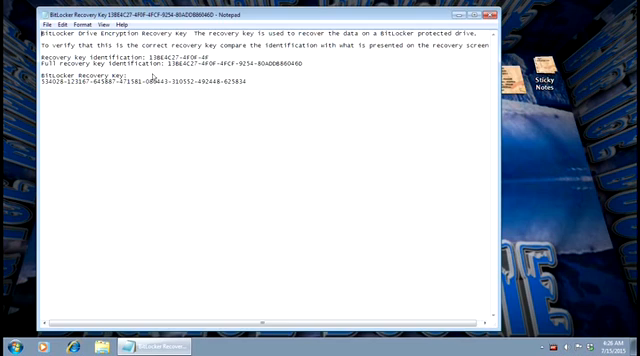
pyautogui.moveTo(238, 90)
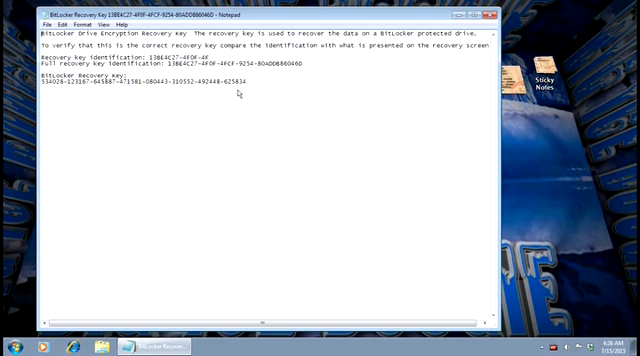